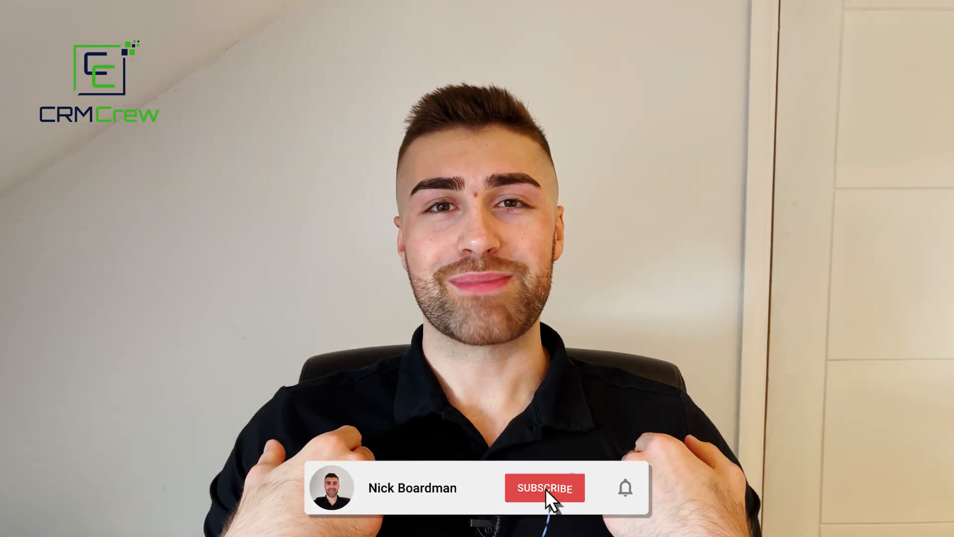
pyautogui.click(545, 487)
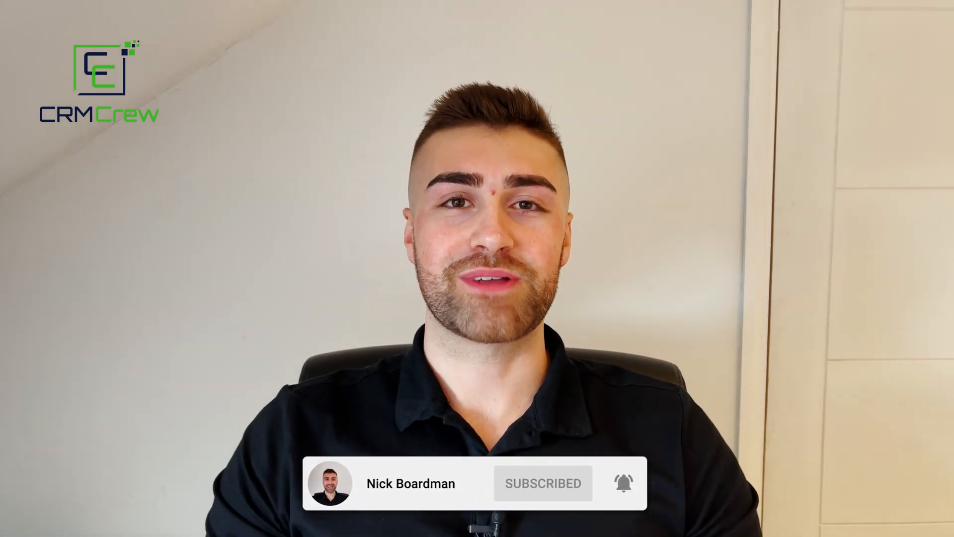